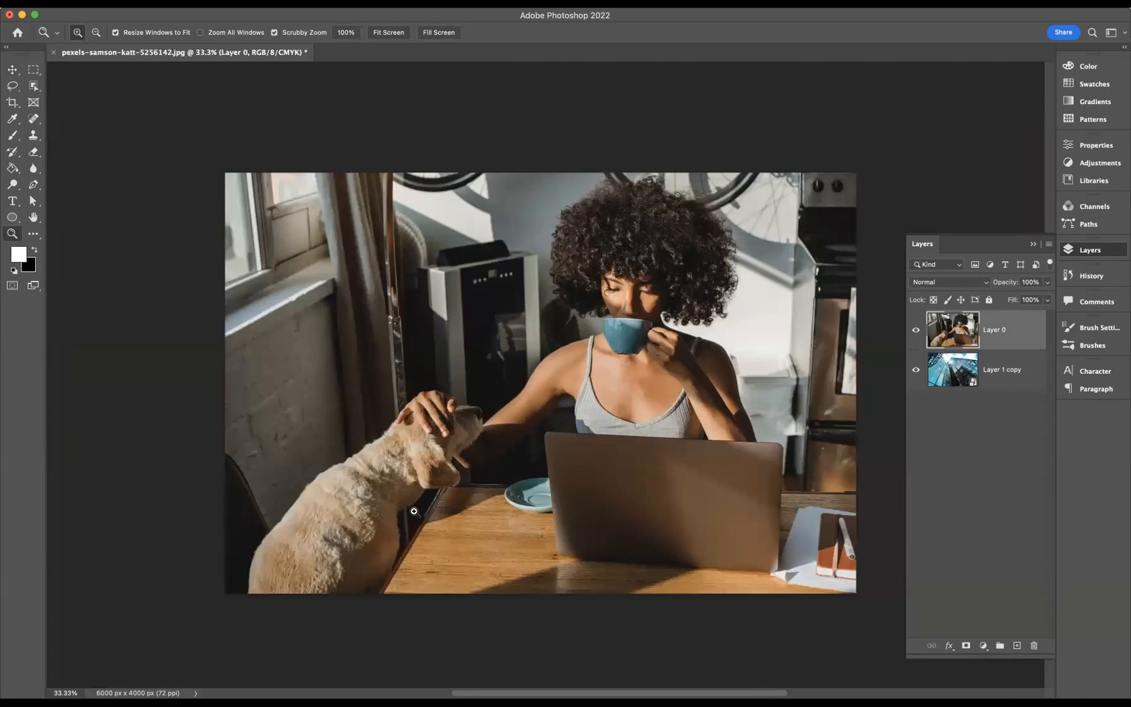
{"action": "mouse_move", "coordinate": [927, 422]}
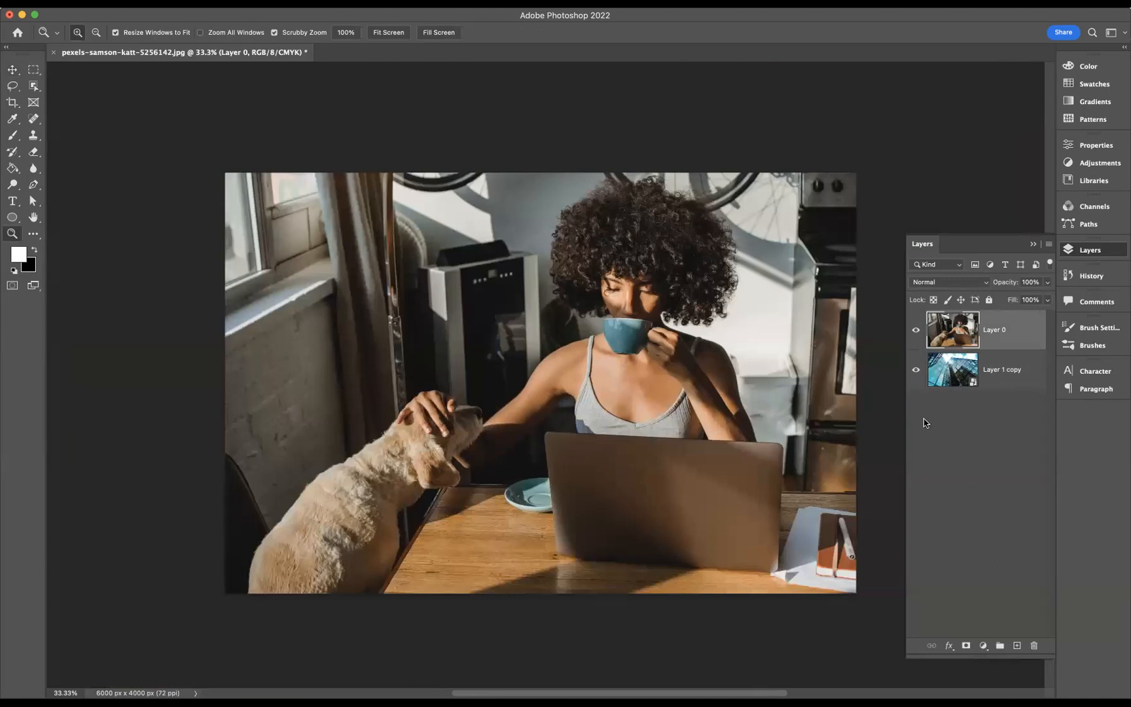
- Move the glass skyscraper layer (Layer 1 copy) above the photo layer (Layer 0)
{"action": "left_click", "coordinate": [1002, 369]}
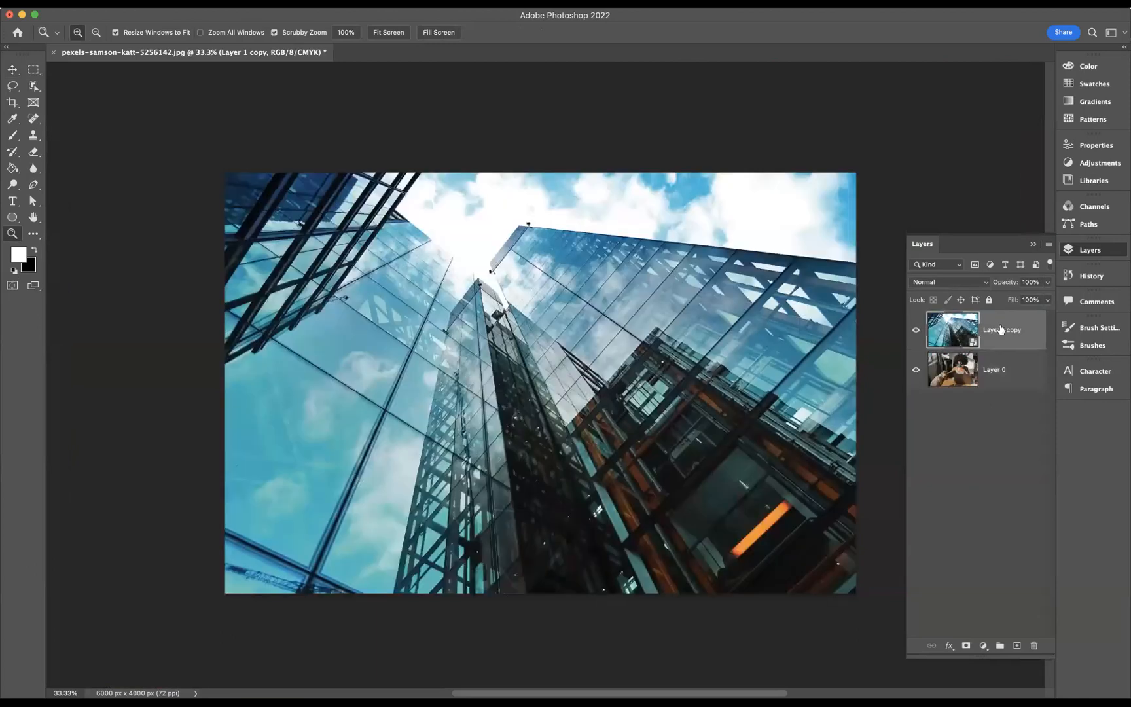
{"action": "mouse_move", "coordinate": [1001, 330]}
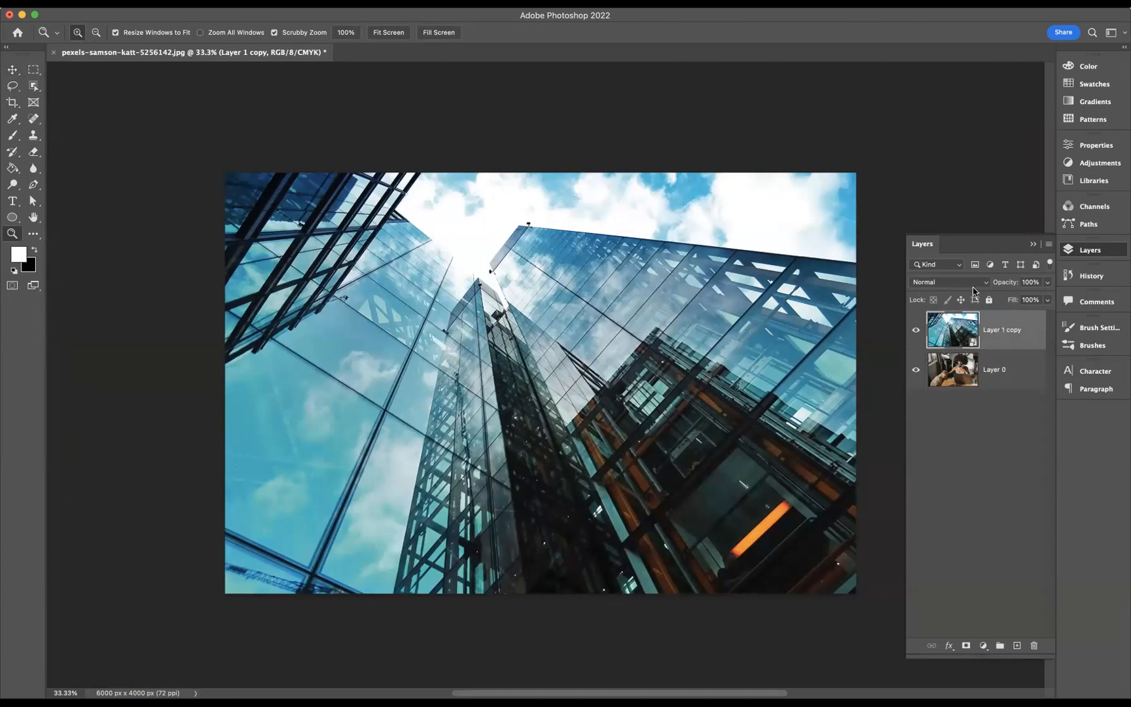
- Set the skyscraper layer to Screen blending at 52% opacity for a double-exposure look
{"action": "left_click", "coordinate": [949, 281]}
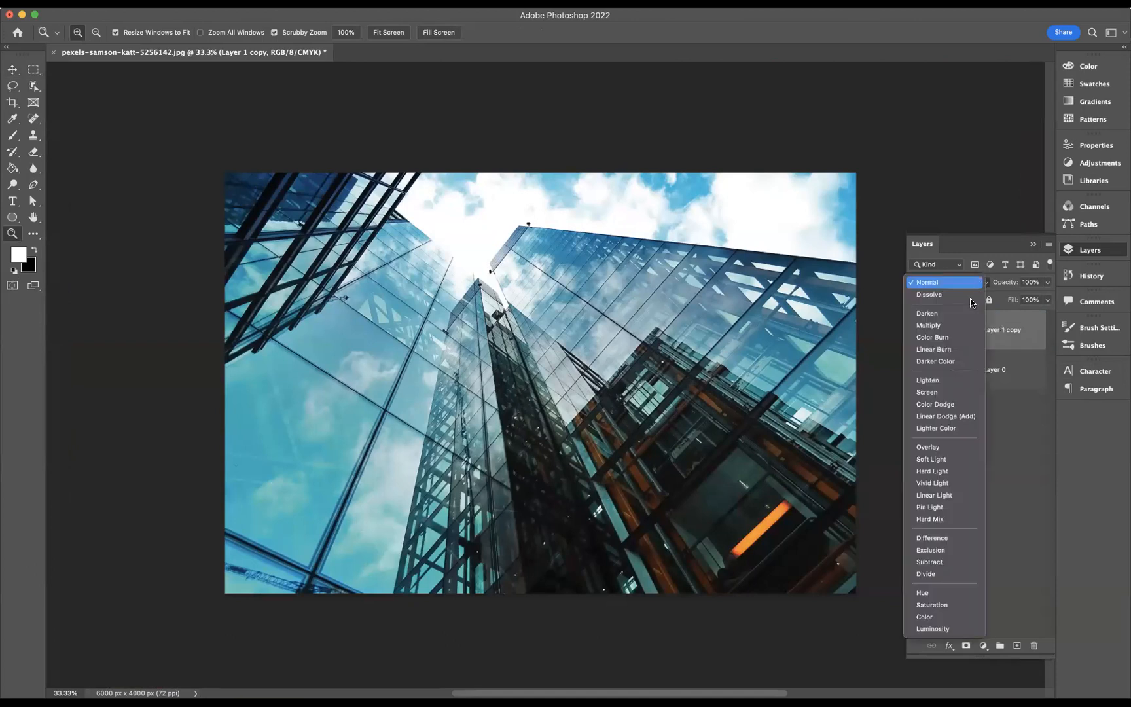
{"action": "left_click", "coordinate": [927, 391]}
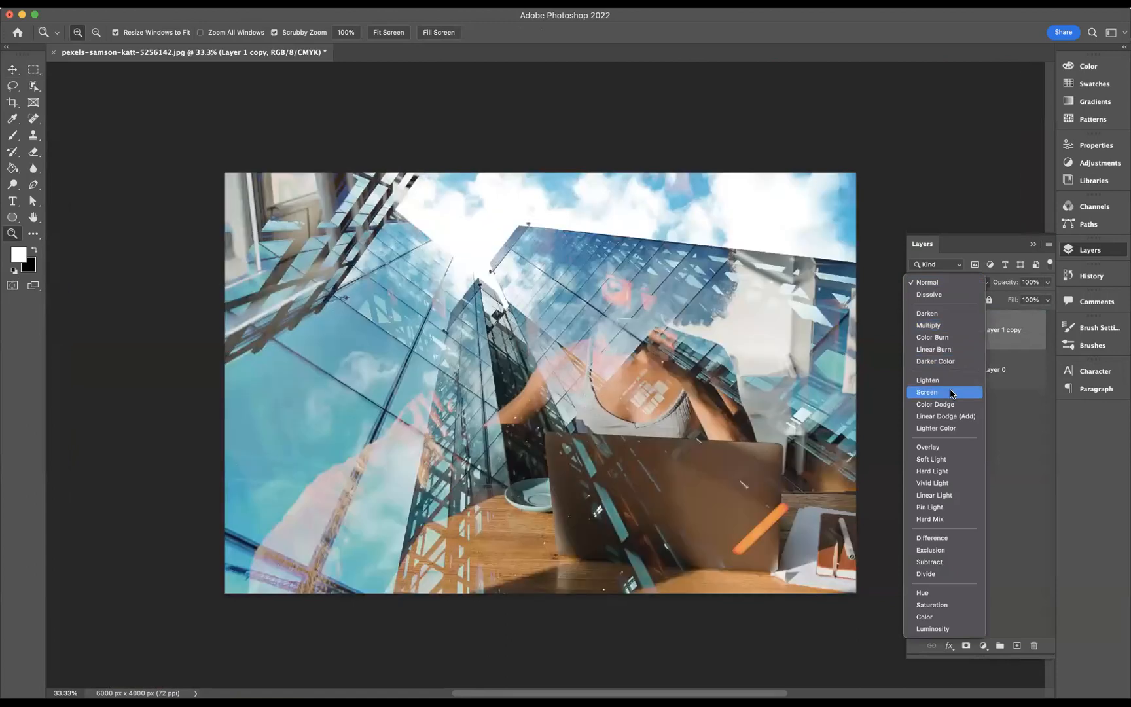
{"action": "left_click", "coordinate": [928, 393]}
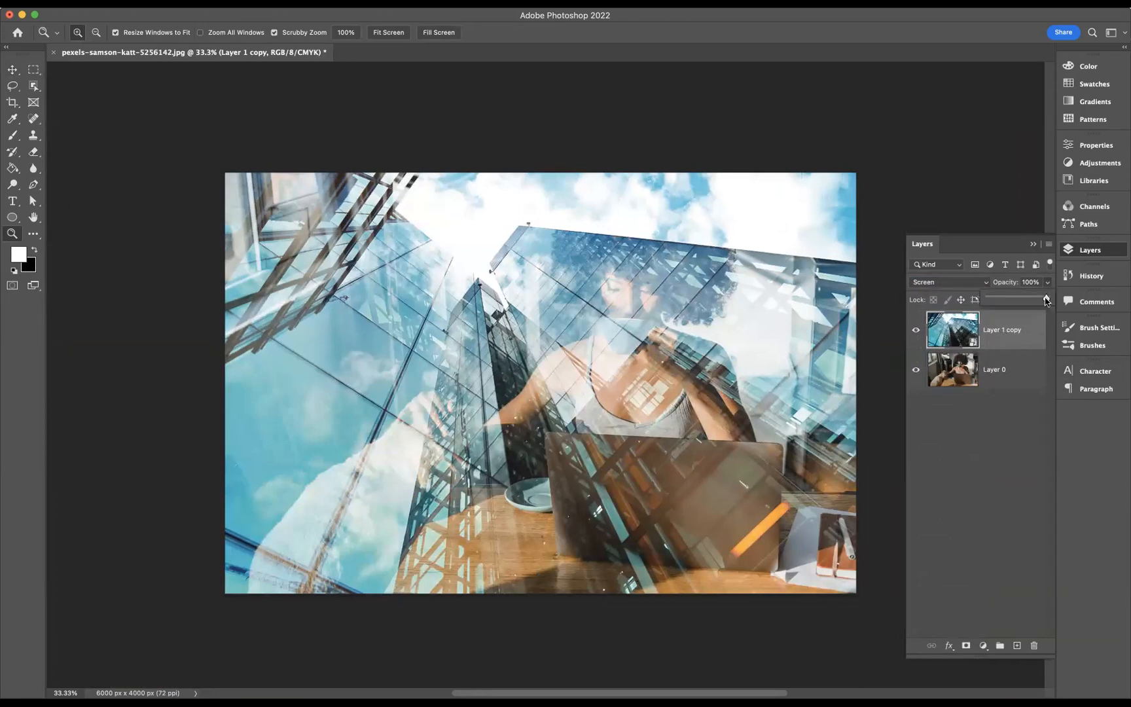
{"action": "left_click_drag", "start_coordinate": [1044, 299], "coordinate": [1022, 300]}
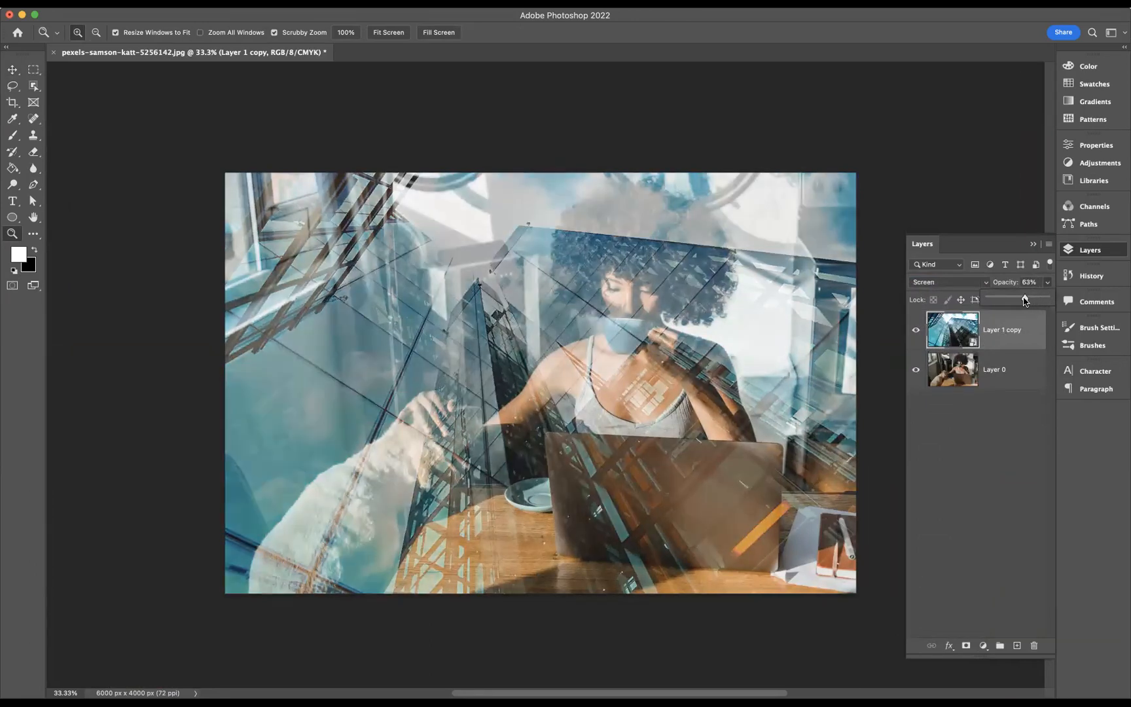
{"action": "left_click_drag", "start_coordinate": [1028, 300], "coordinate": [1017, 300]}
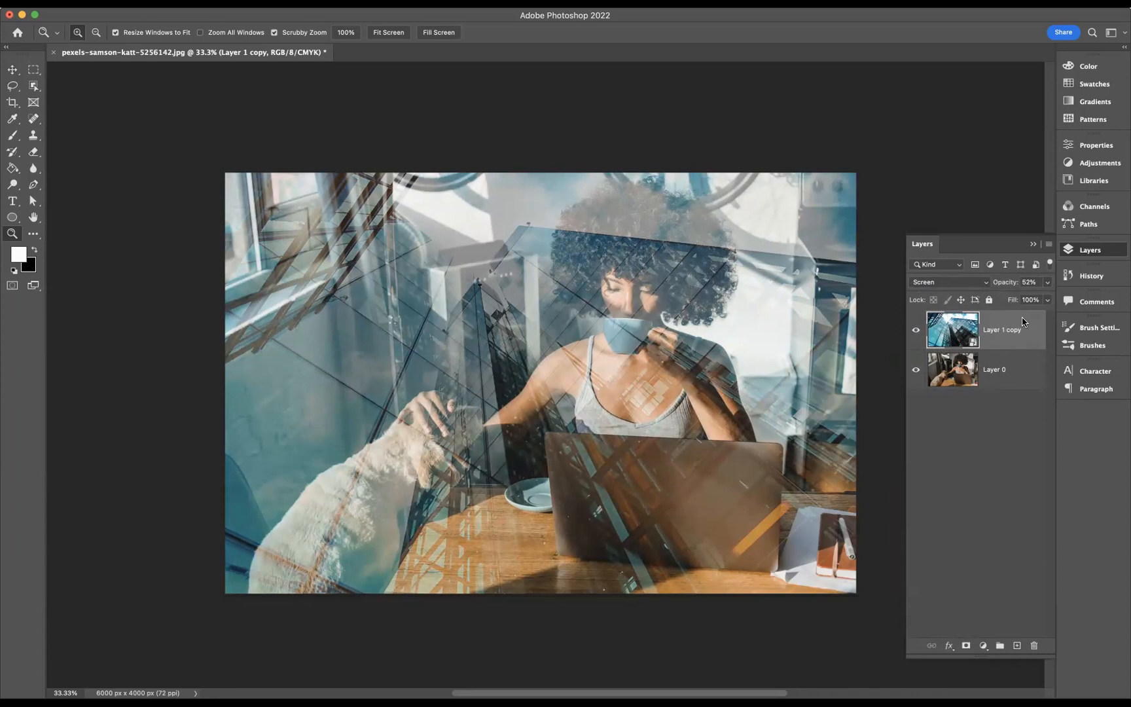
{"action": "right_click", "coordinate": [1001, 330]}
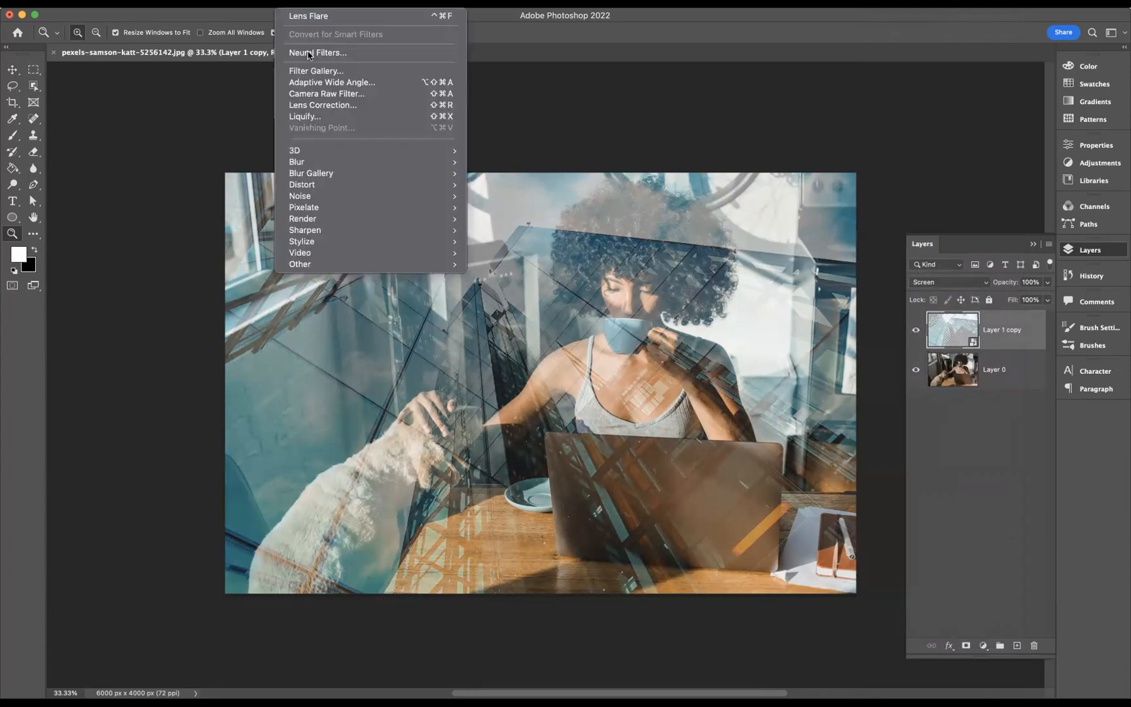
{"action": "mouse_move", "coordinate": [304, 208]}
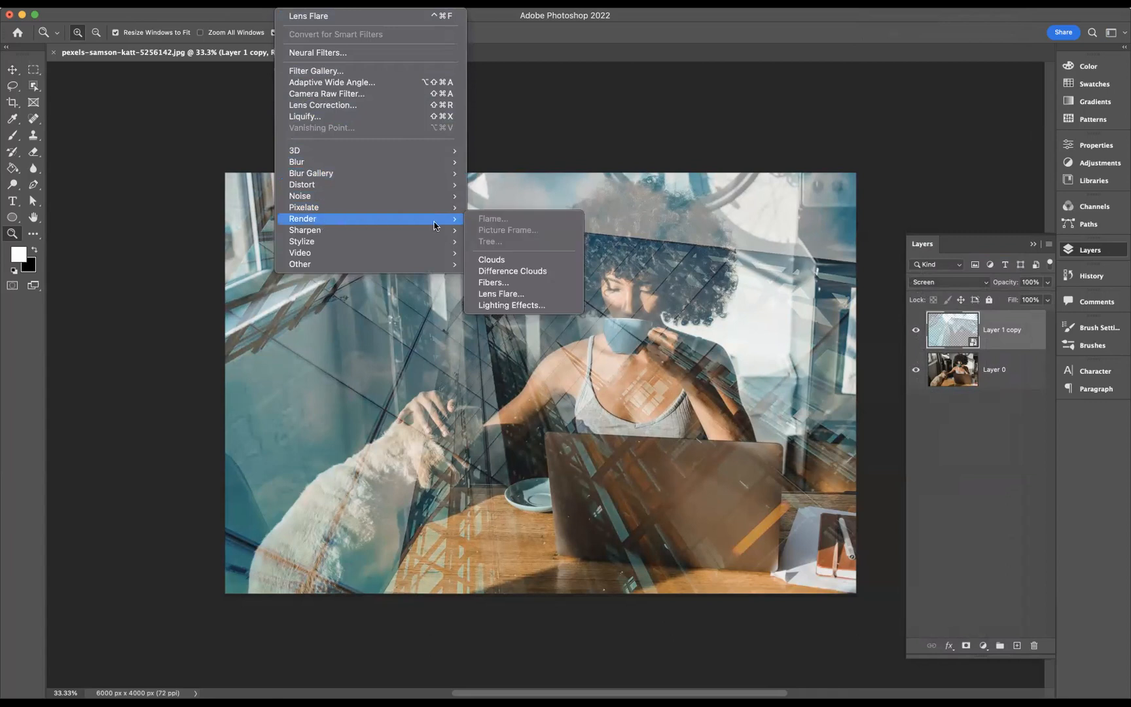
{"action": "mouse_move", "coordinate": [500, 294]}
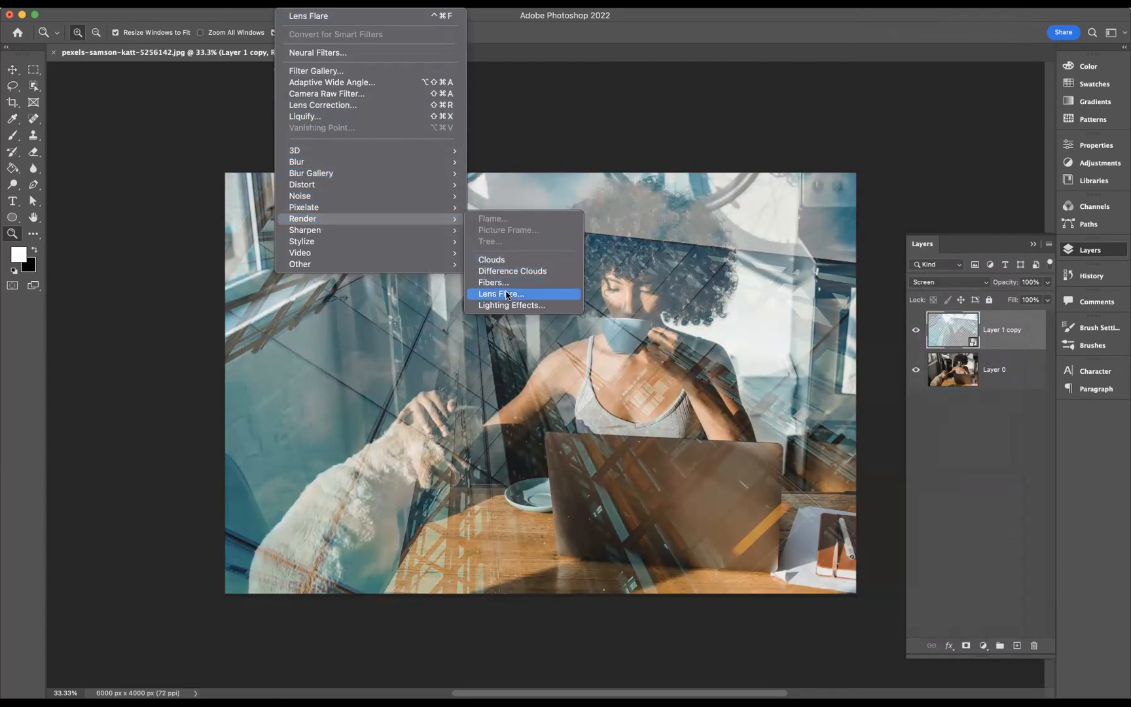
- Apply a Lens Flare filter with 152% brightness and 50-300mm Zoom lens type
{"action": "left_click", "coordinate": [500, 293]}
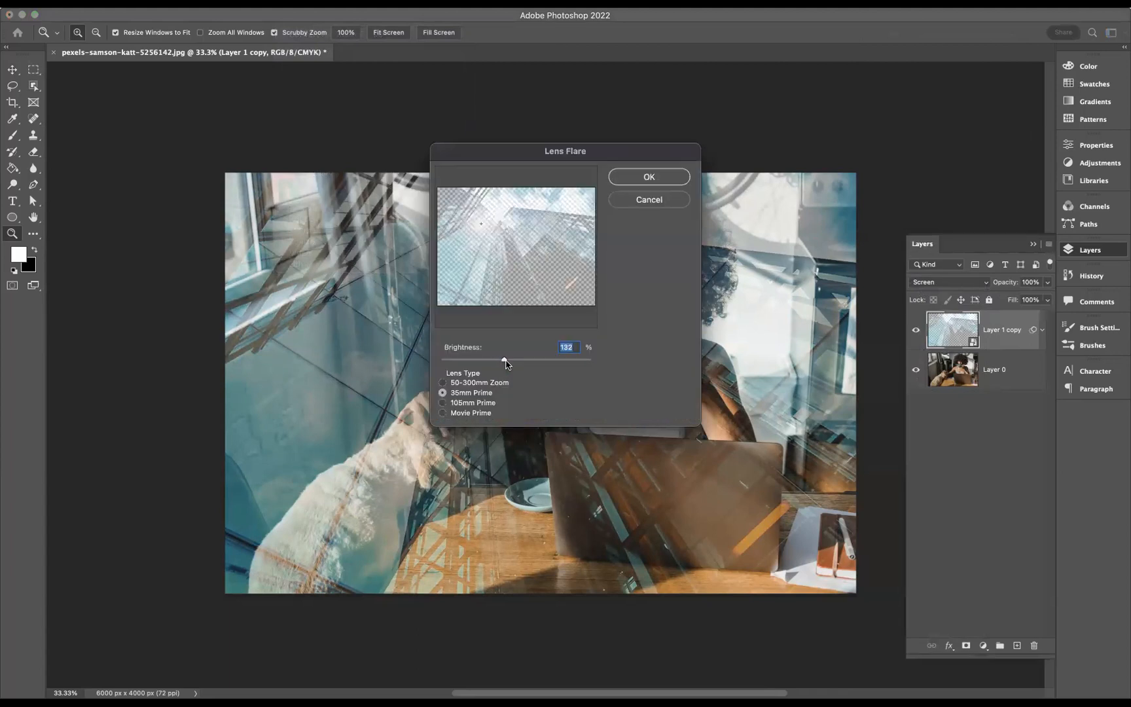
{"action": "left_click_drag", "start_coordinate": [505, 360], "coordinate": [517, 360]}
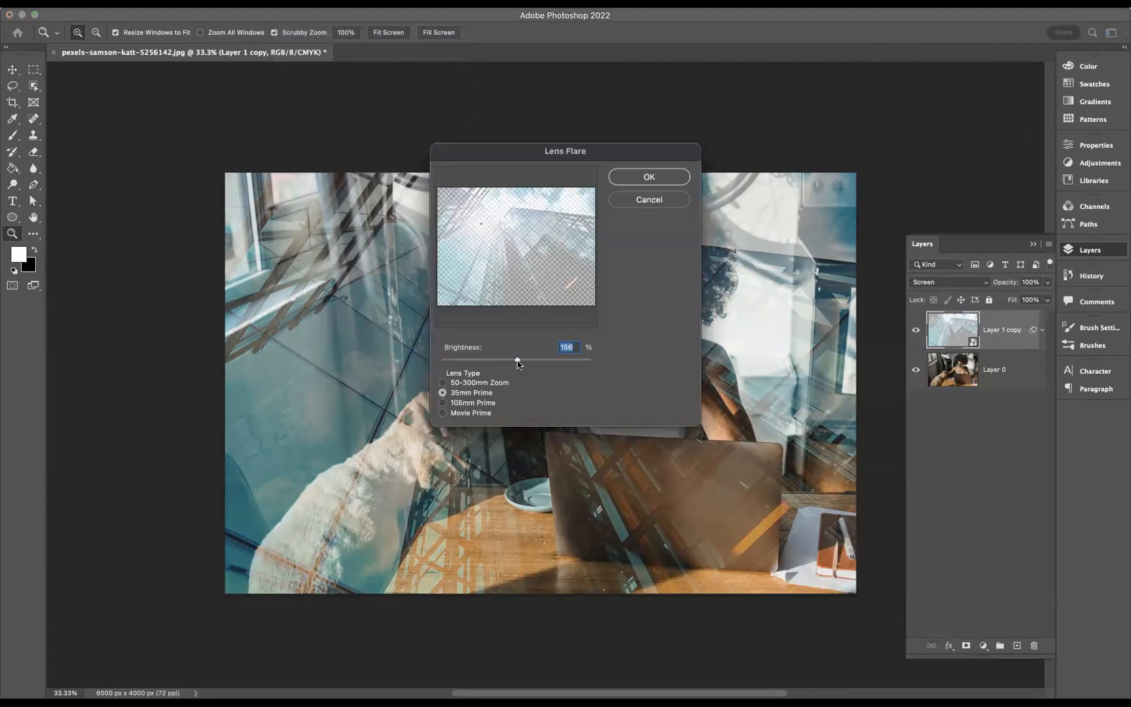
{"action": "left_click_drag", "start_coordinate": [517, 359], "coordinate": [513, 359]}
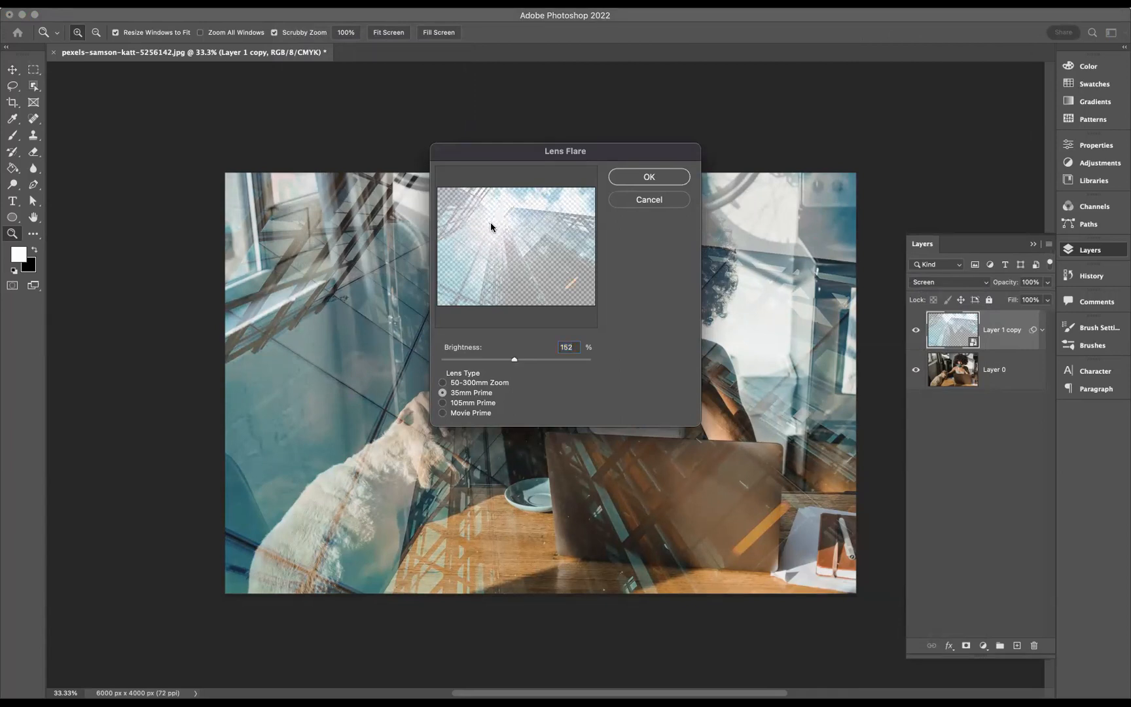
{"action": "left_click", "coordinate": [442, 382]}
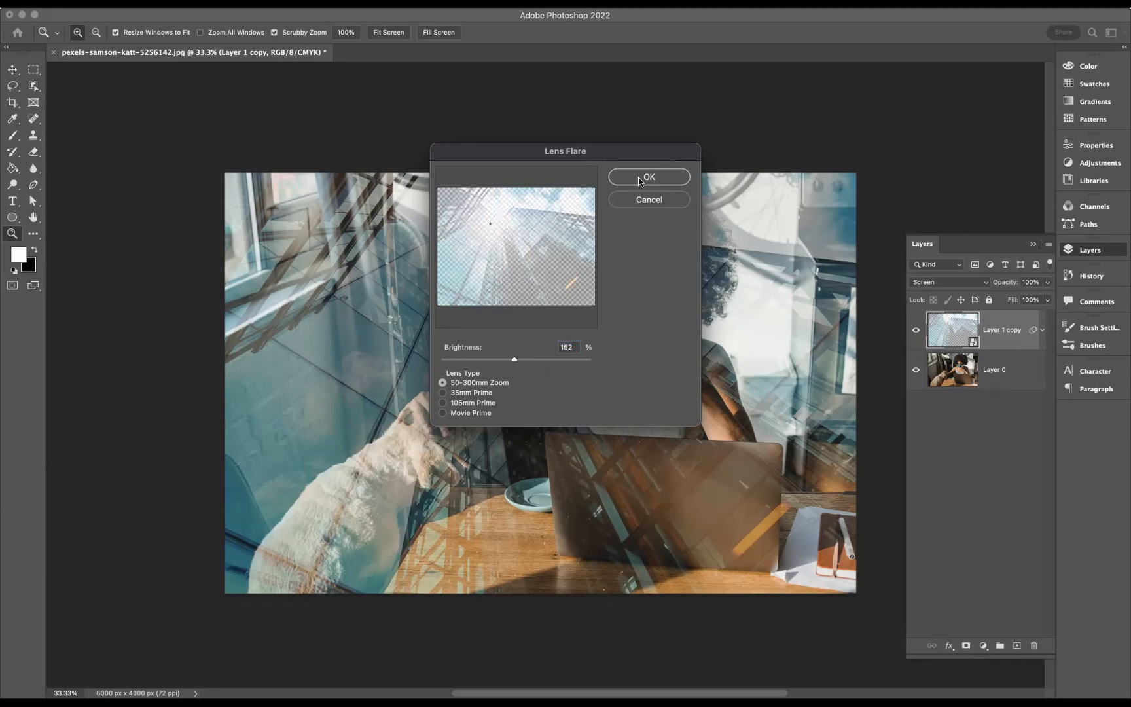
{"action": "left_click", "coordinate": [647, 177]}
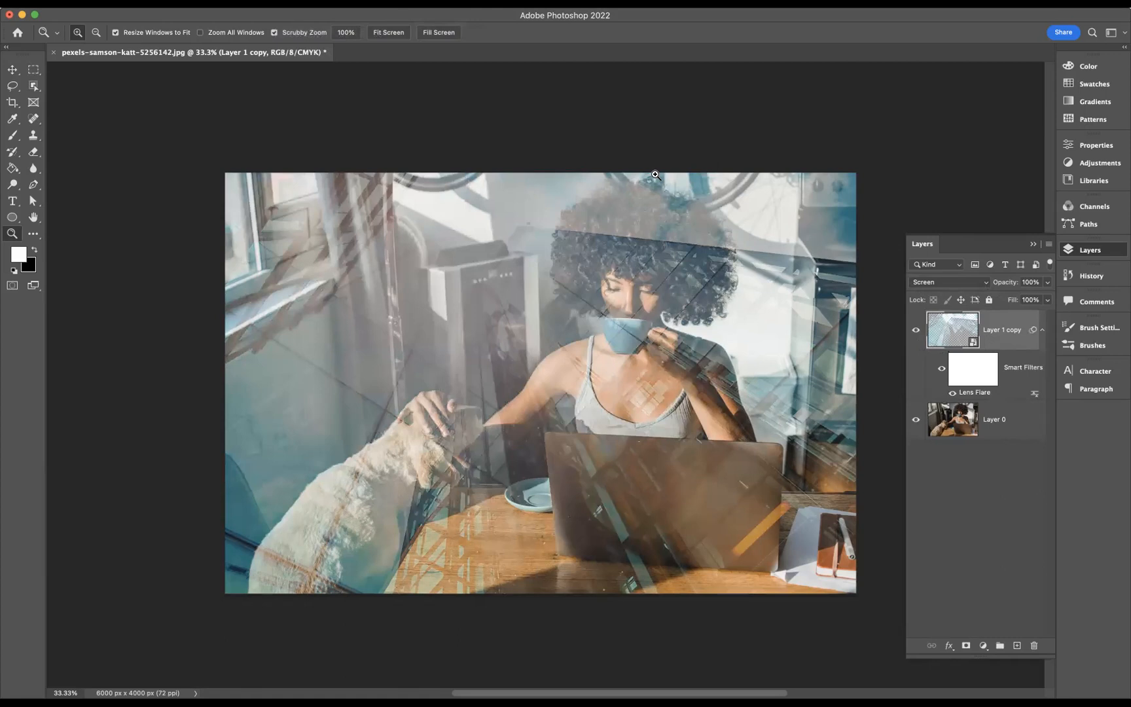
{"action": "mouse_move", "coordinate": [40, 72]}
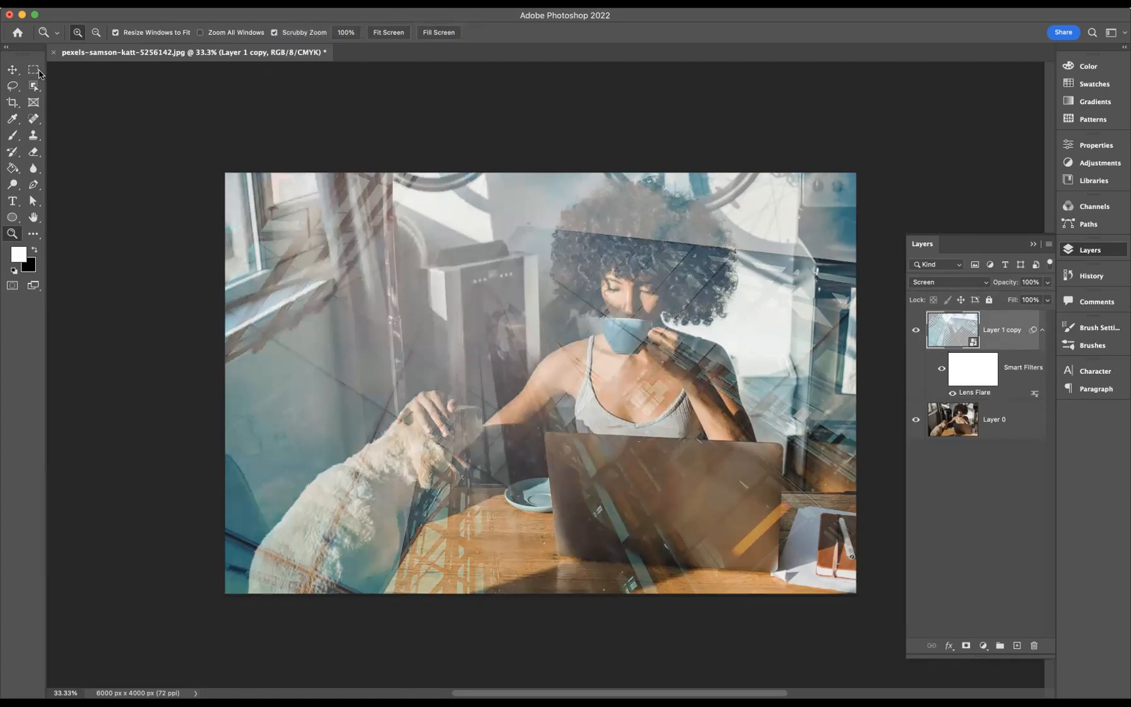
- Switch to the Move tool for positioning layers
{"action": "left_click", "coordinate": [12, 70]}
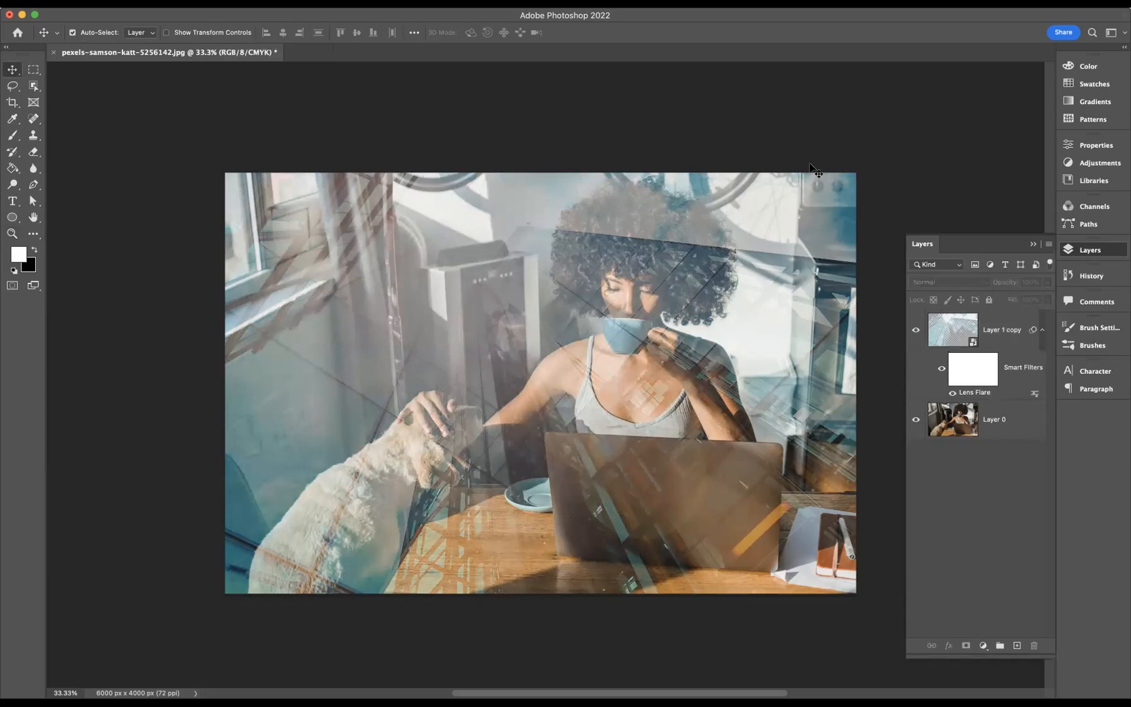